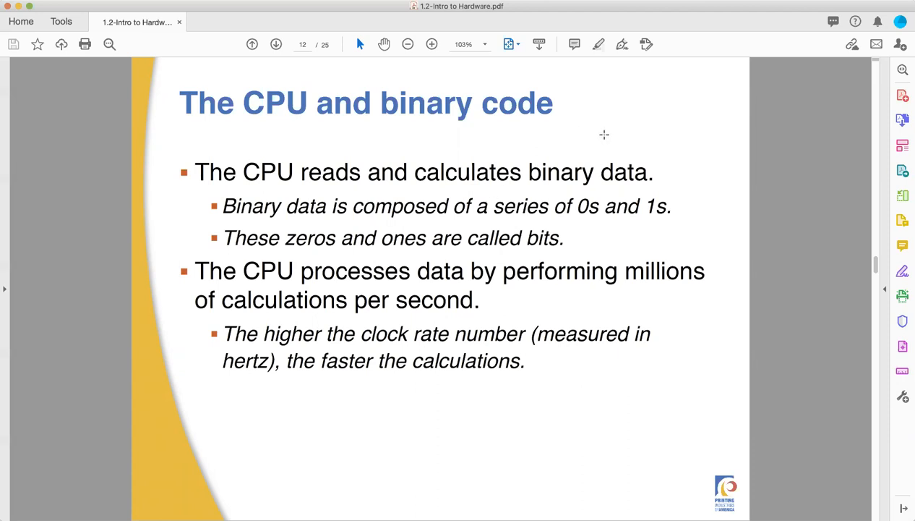
Go to slide 13, CPU: The motherboard.
left_click(275, 44)
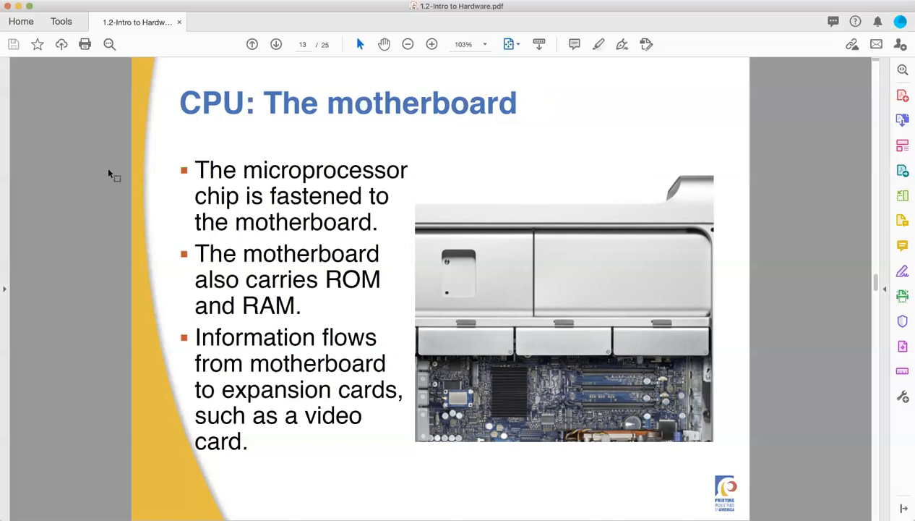
mouse_move(288, 172)
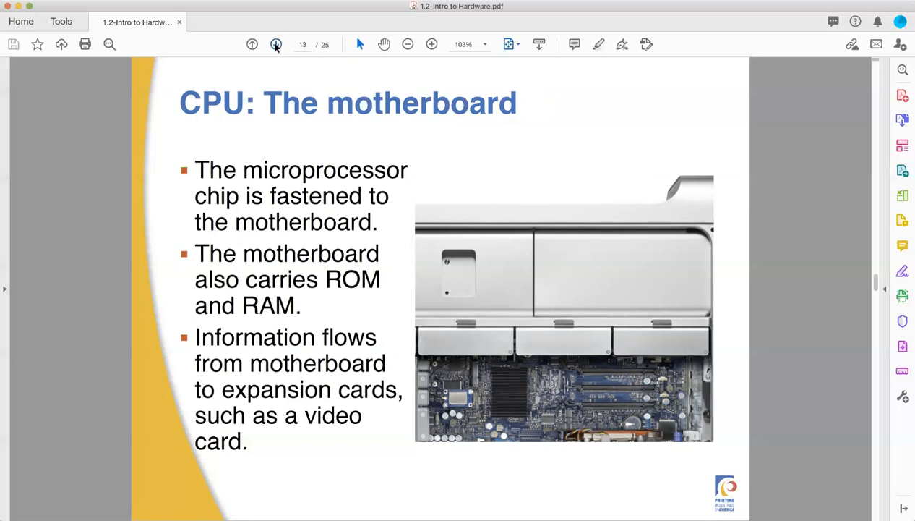
Go to slide 14, CPU: Computer memory (ROM and RAM).
left_click(276, 45)
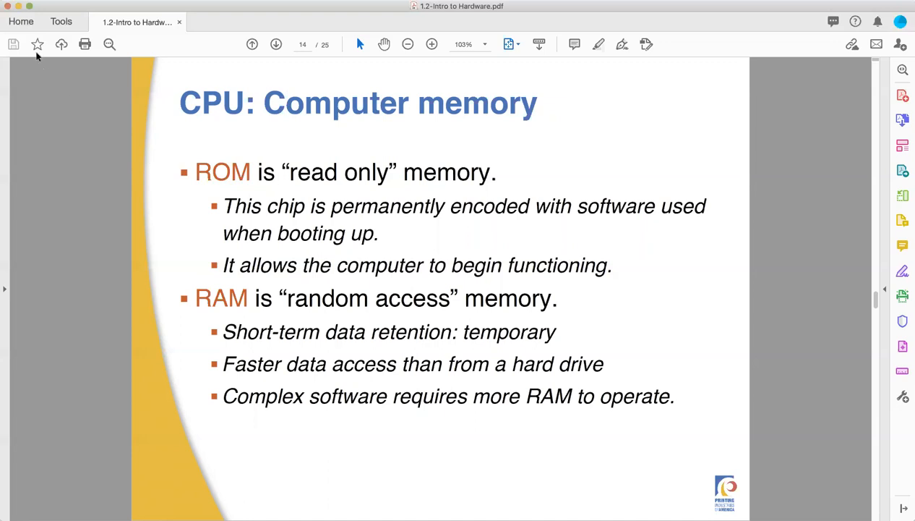
mouse_move(62, 208)
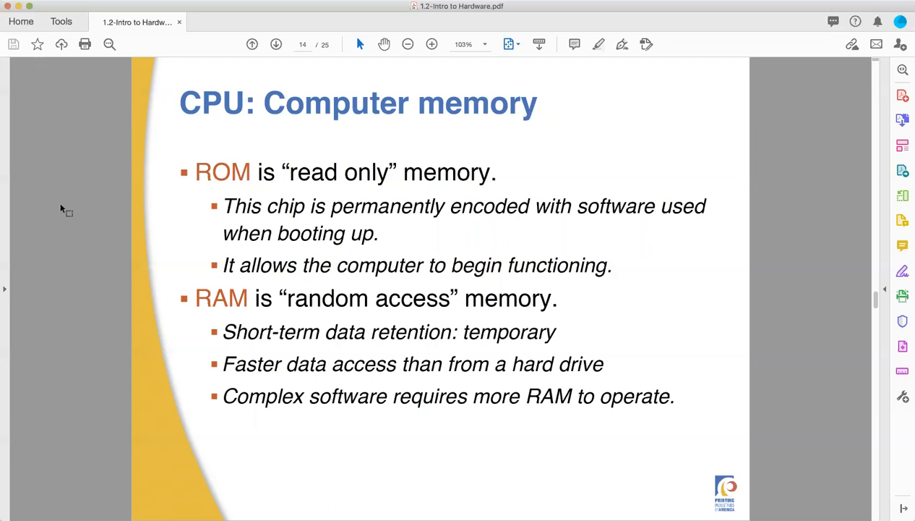
mouse_move(87, 205)
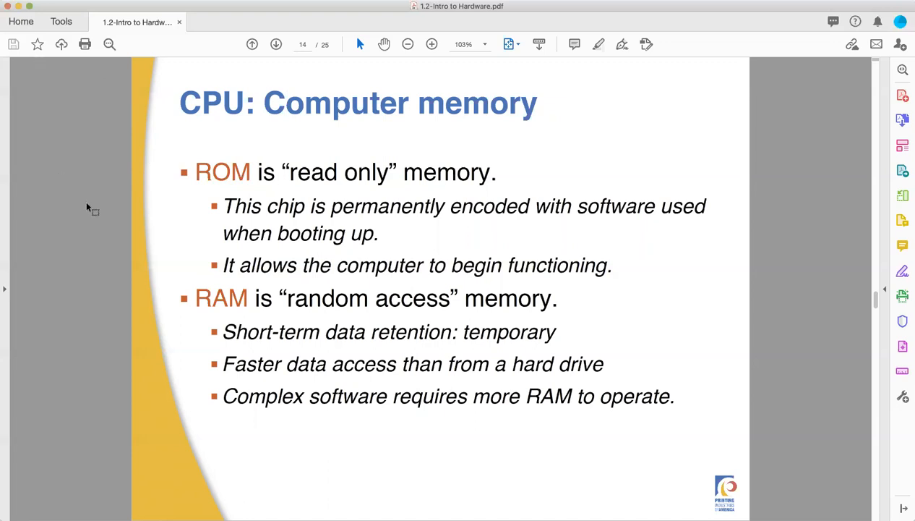
mouse_move(113, 142)
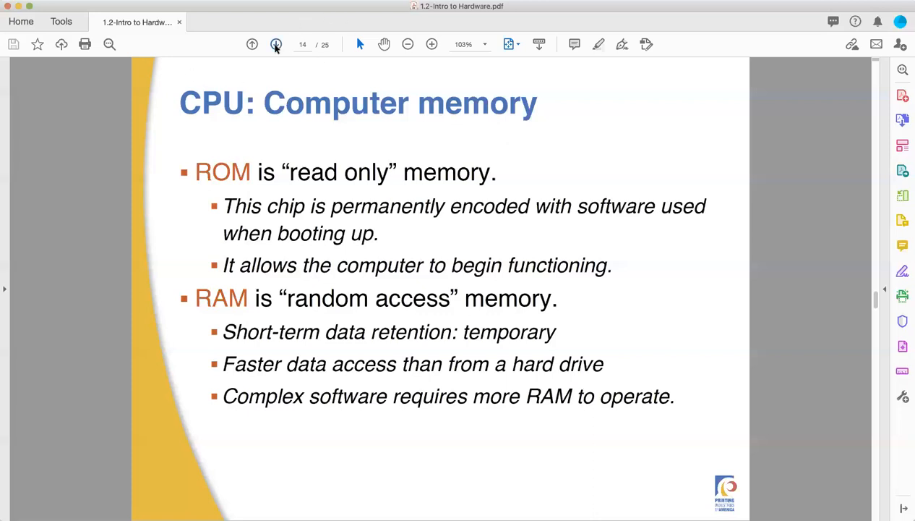
Go to slide 15, CPU: Hard drives.
left_click(276, 44)
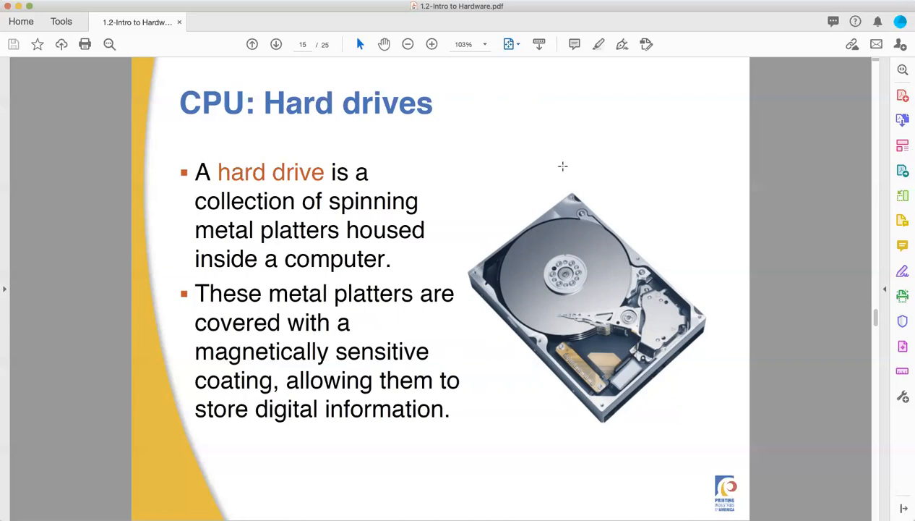
mouse_move(306, 72)
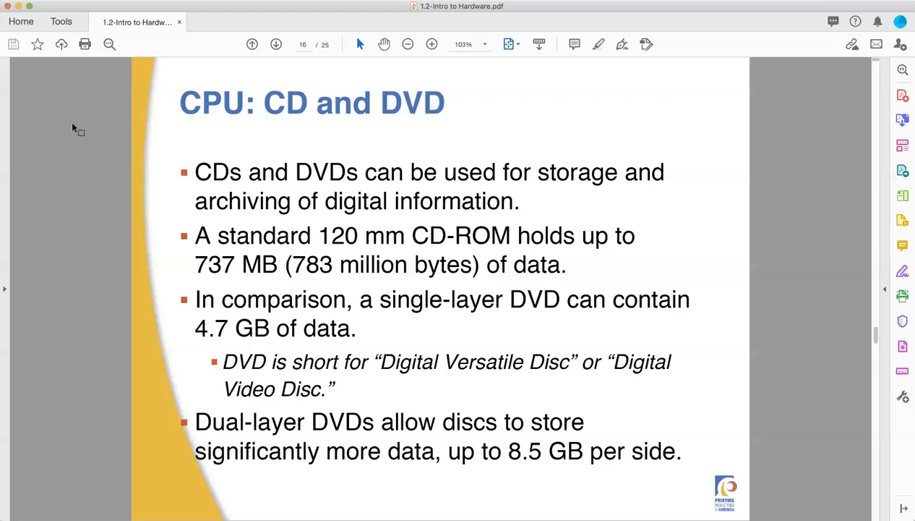
mouse_move(95, 143)
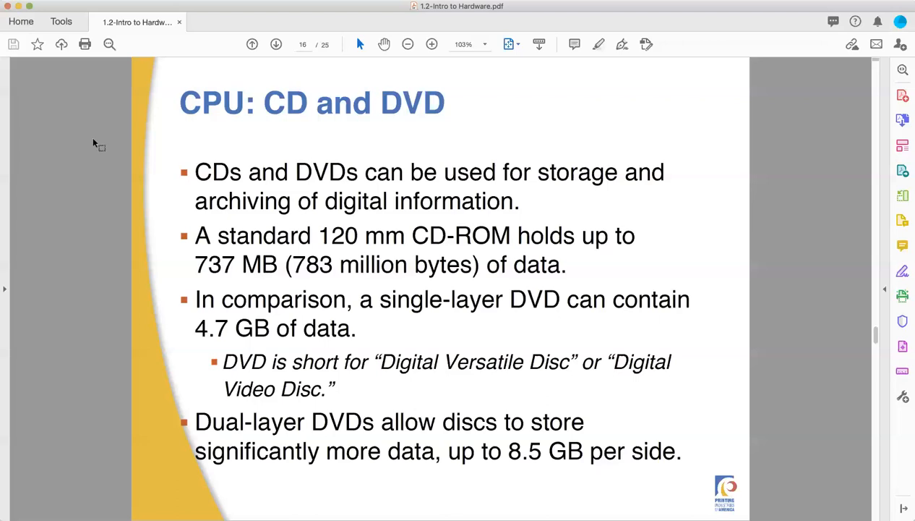
mouse_move(102, 106)
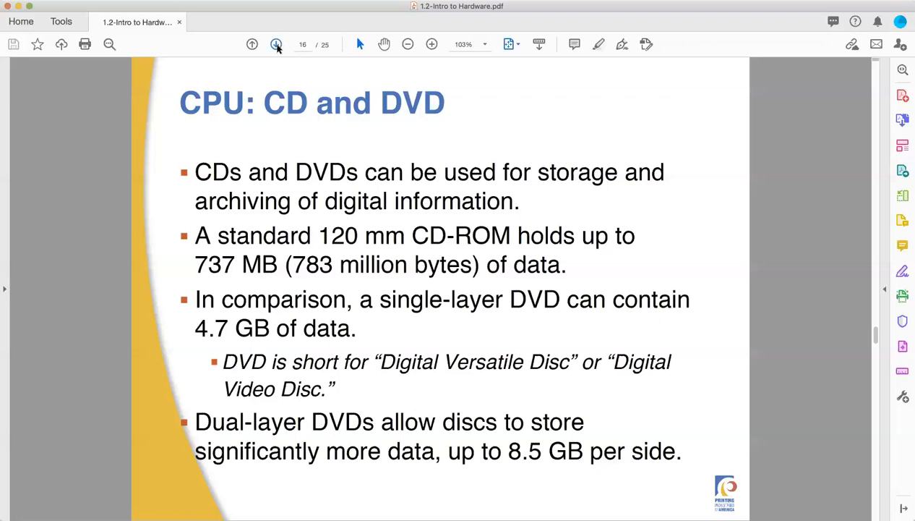
Go to slide 17, LCD displays.
left_click(274, 44)
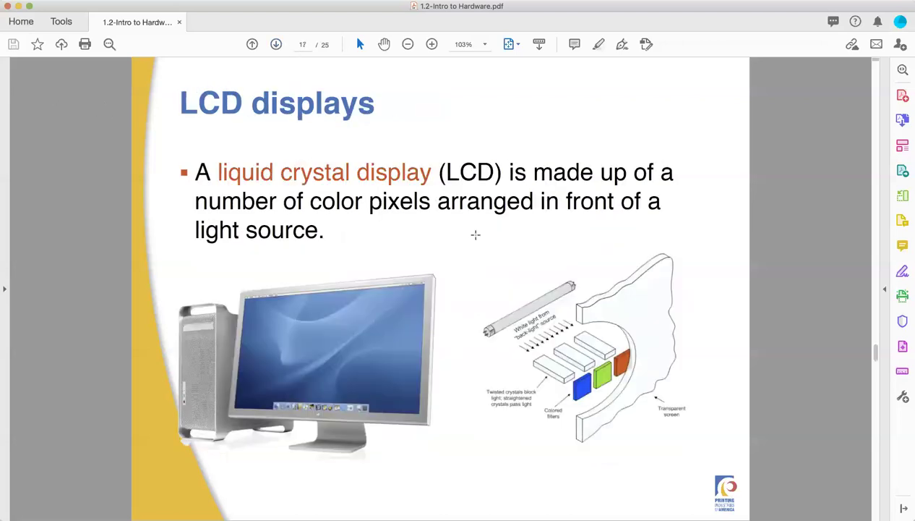
mouse_move(621, 230)
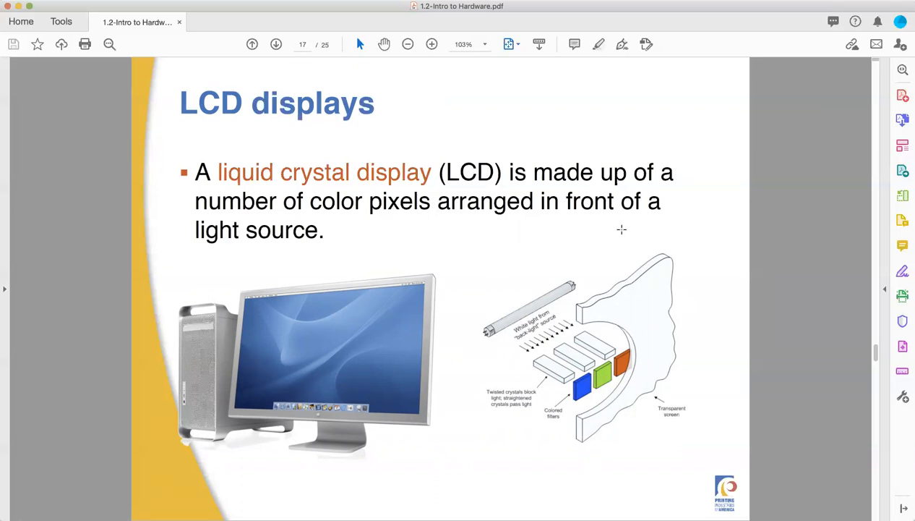
mouse_move(607, 234)
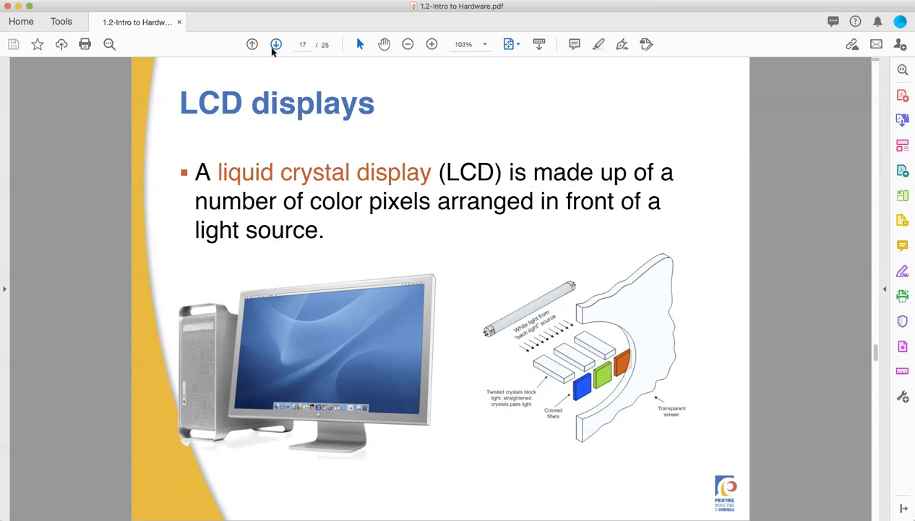
left_click(275, 45)
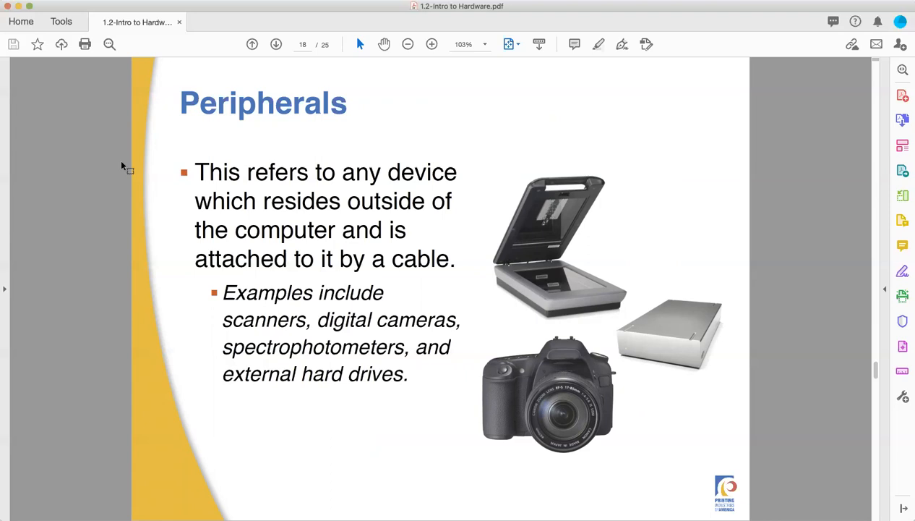
mouse_move(334, 45)
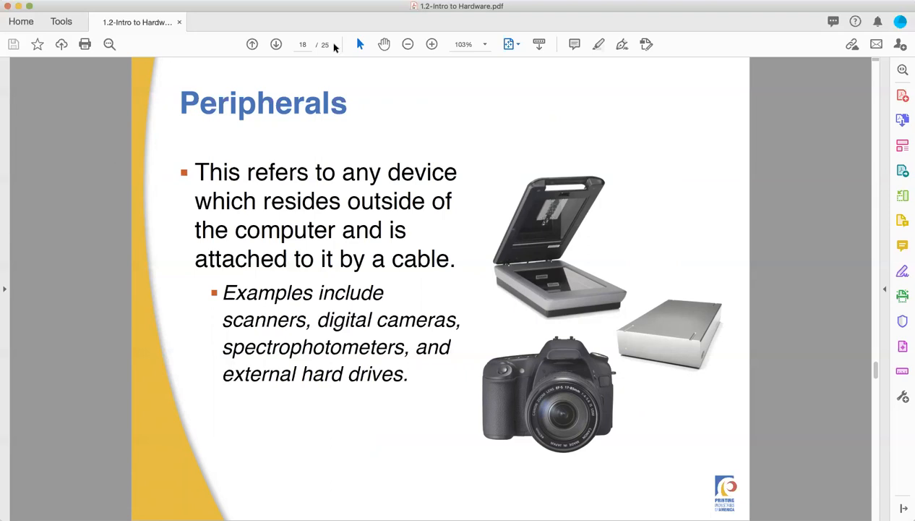
Go to slide 19, Connections to peripherals (USB vs FireWire).
left_click(276, 44)
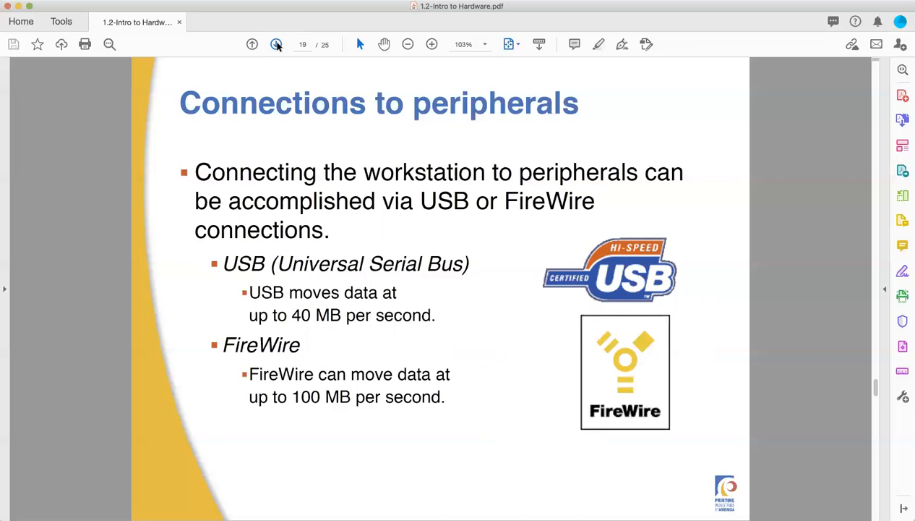
Go to slide 20, Measurement devices.
left_click(277, 44)
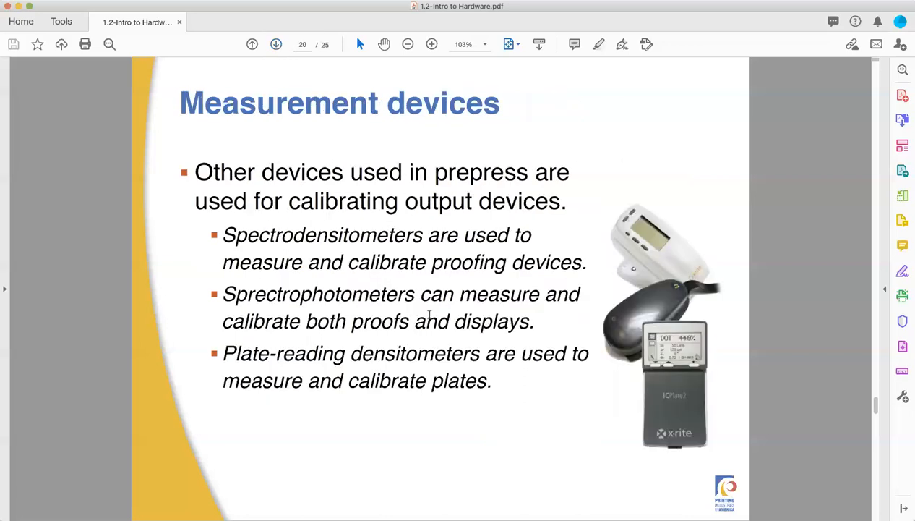
mouse_move(825, 354)
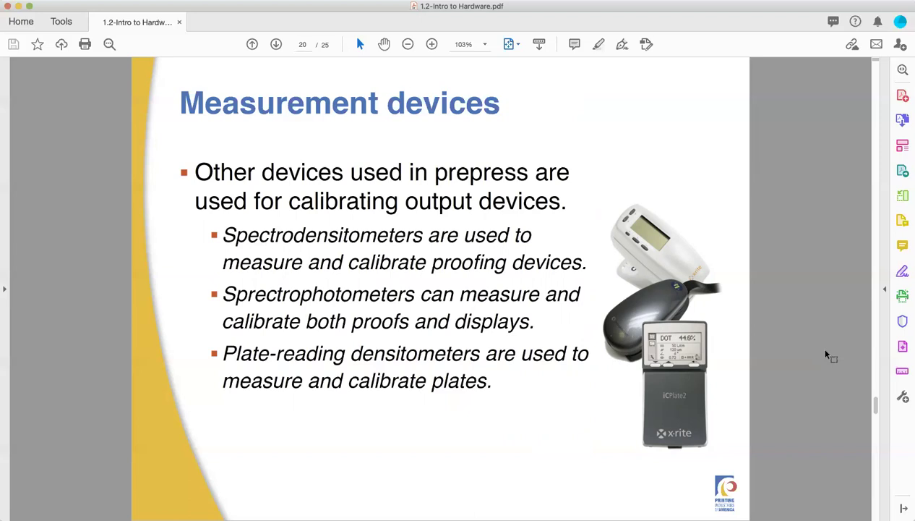
mouse_move(875, 277)
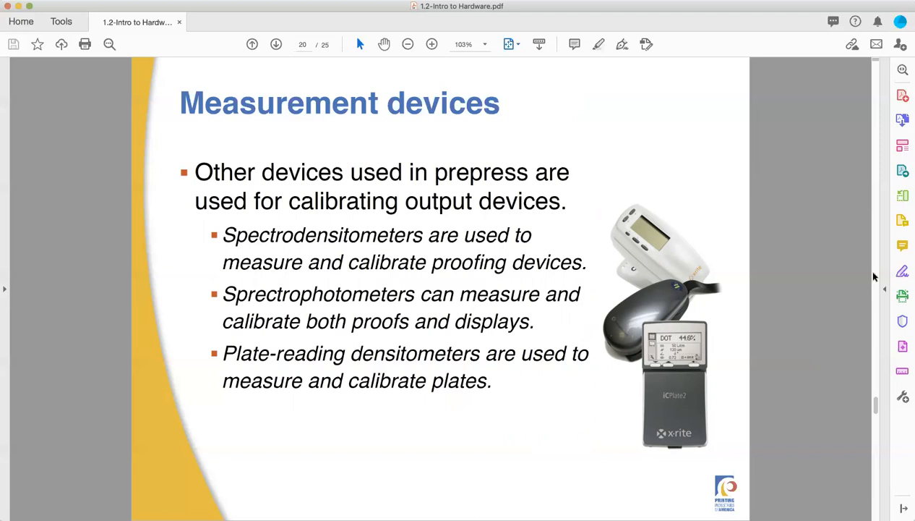
mouse_move(291, 109)
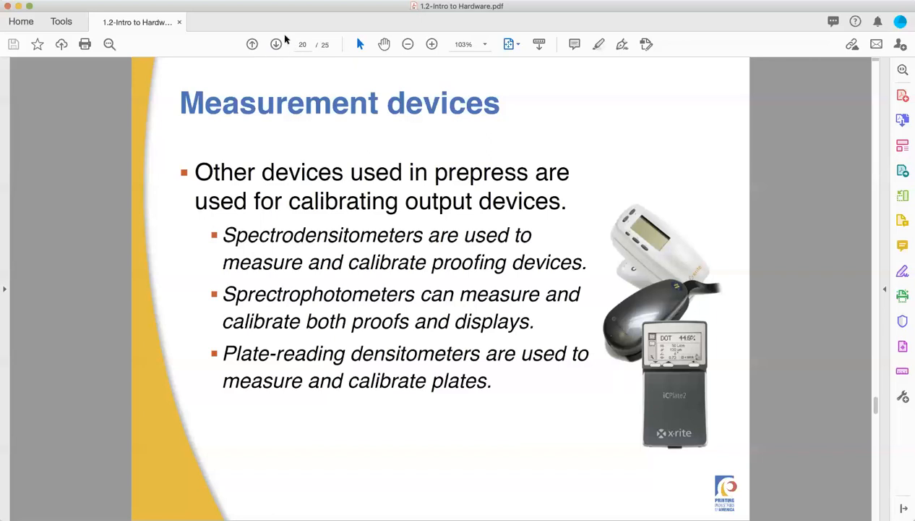
Step through slide 21, Output devices, to slide 22, Prepress workflow solution.
left_click(275, 44)
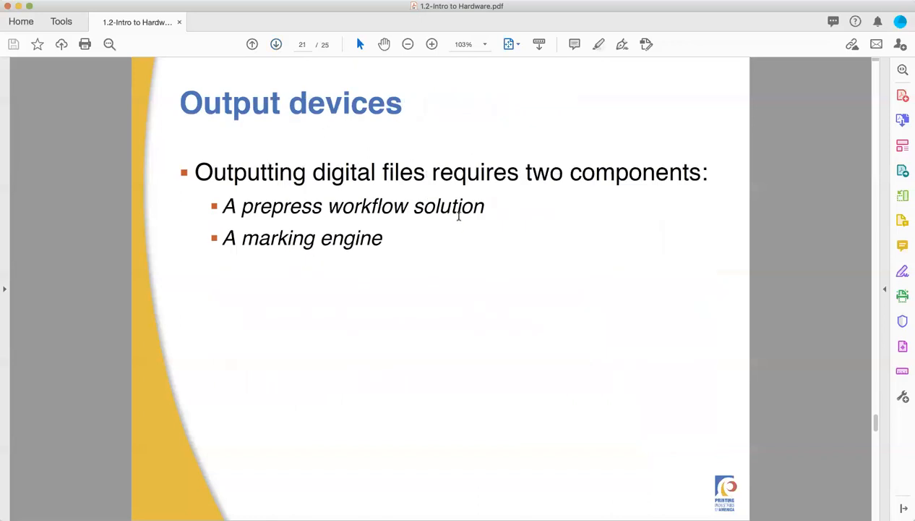
mouse_move(379, 126)
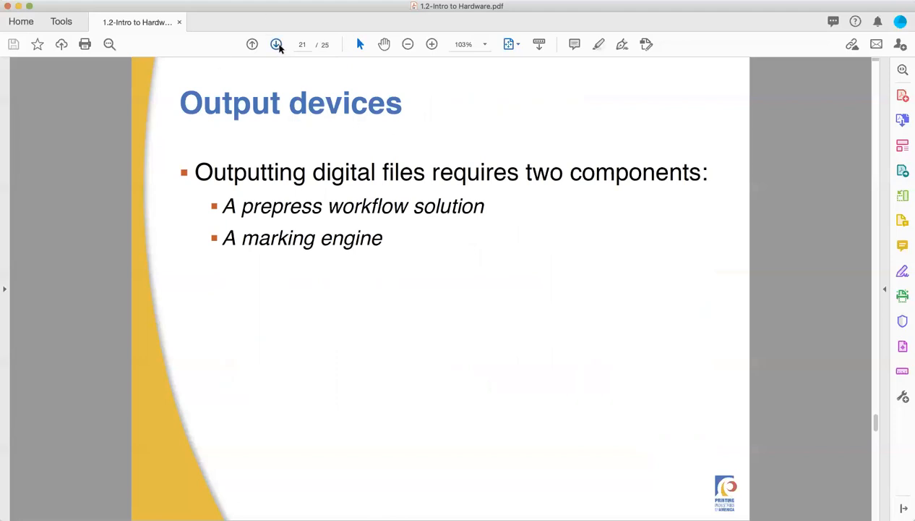
left_click(275, 44)
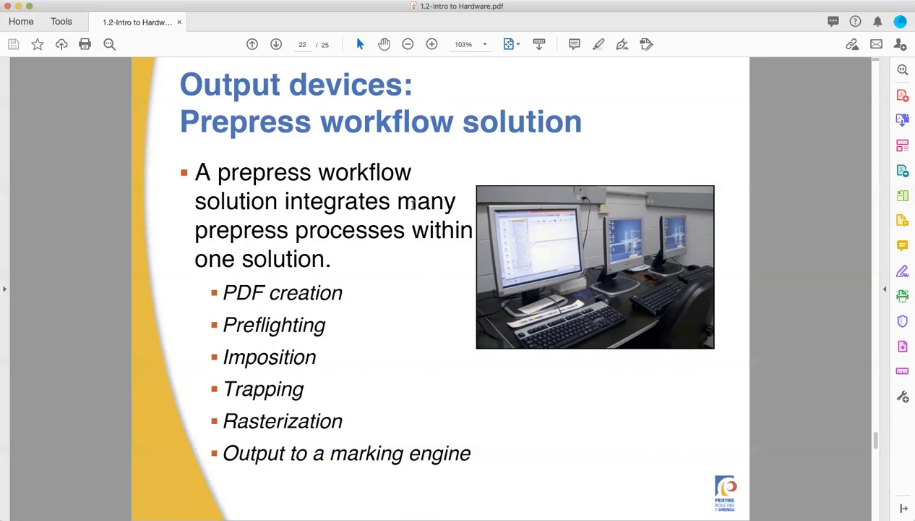
Step through slide 23, Marking engine, to slide 24, Examples of marking engines.
left_click(274, 44)
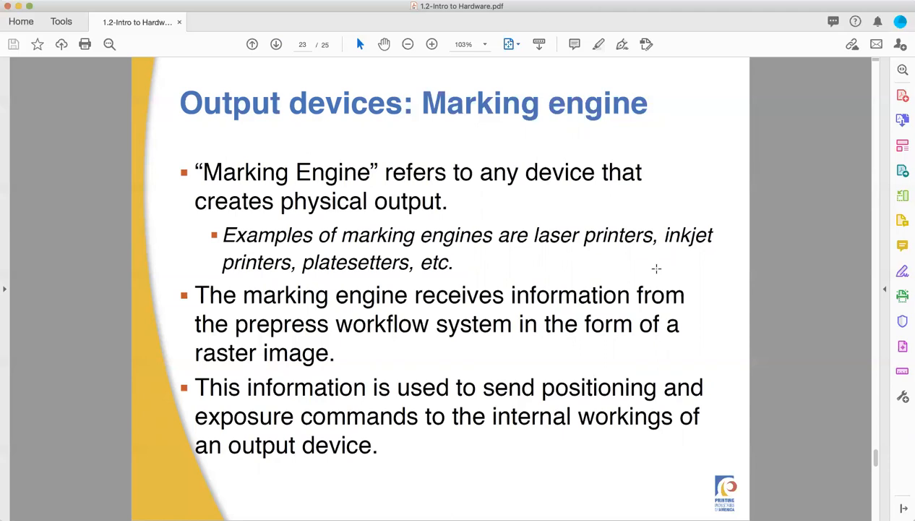
mouse_move(615, 259)
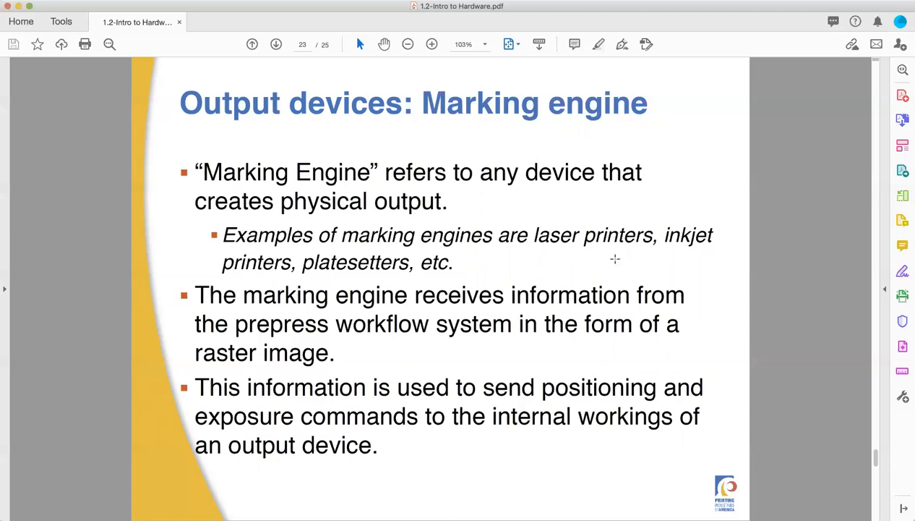
mouse_move(371, 94)
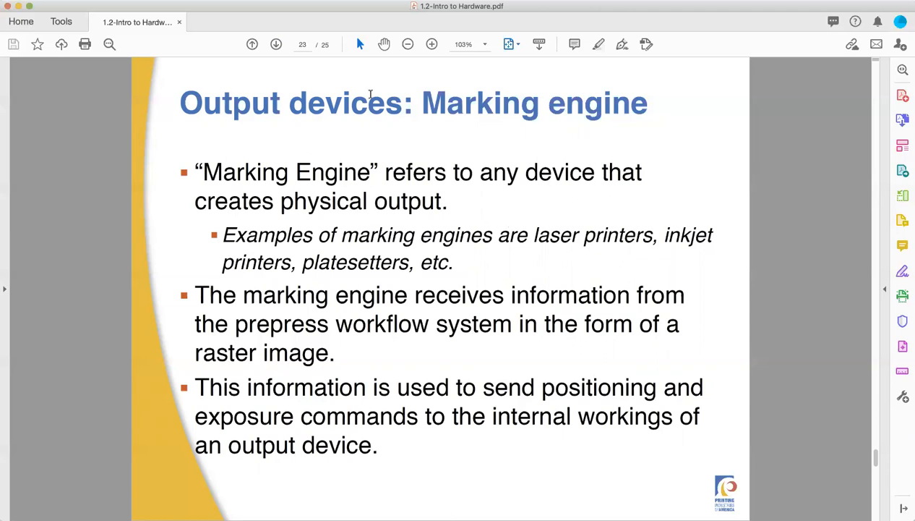
left_click(274, 44)
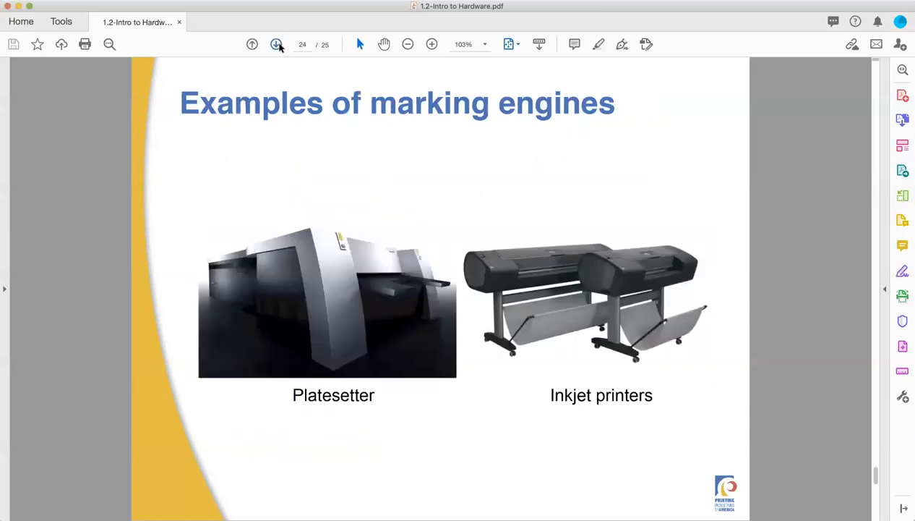